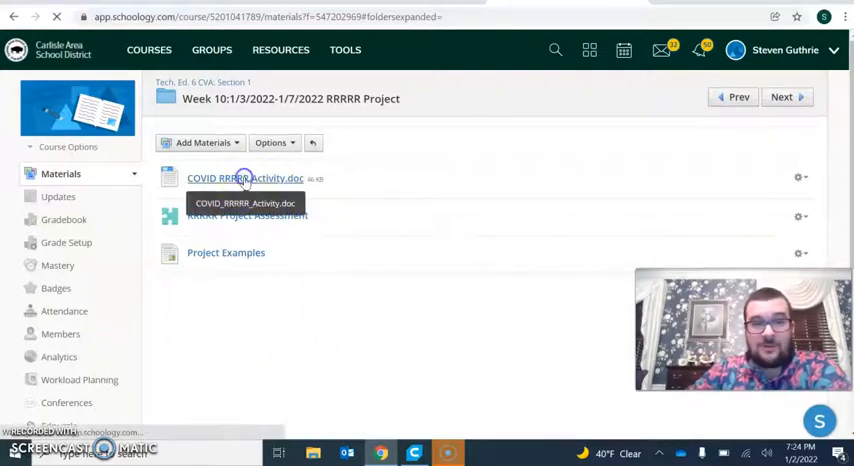
Open COVID_RRRRR_Activity.doc and scroll through its terms, objective and rules.
click(245, 178)
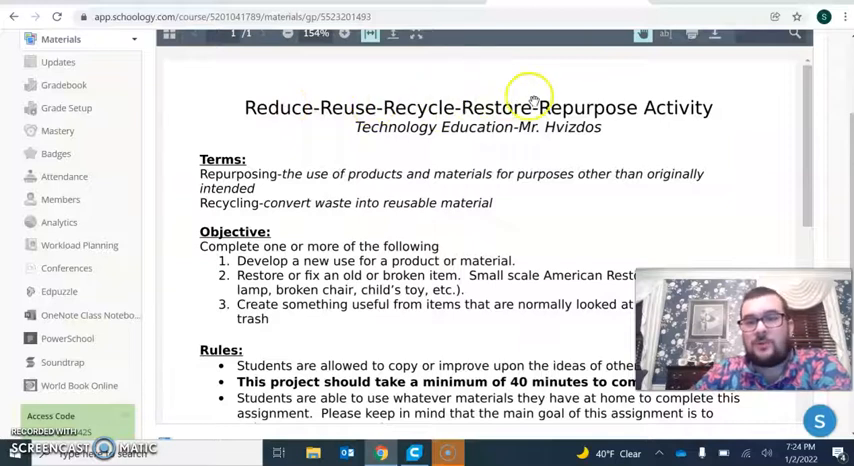
scroll(down, 3)
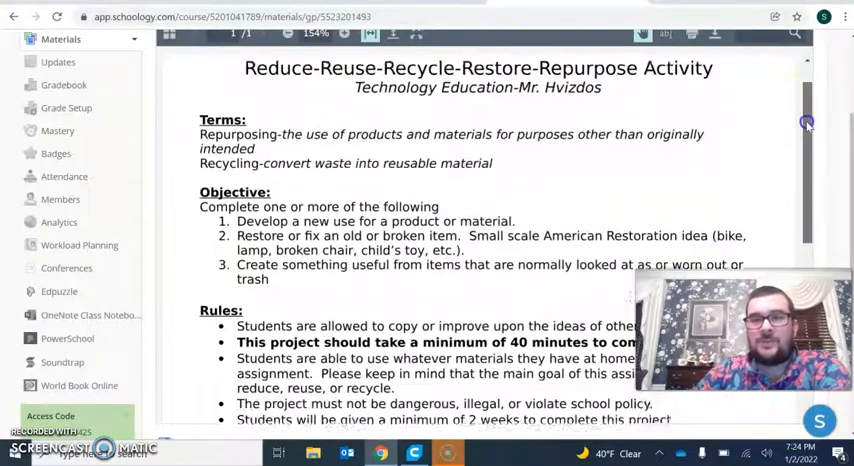
scroll(down, 3)
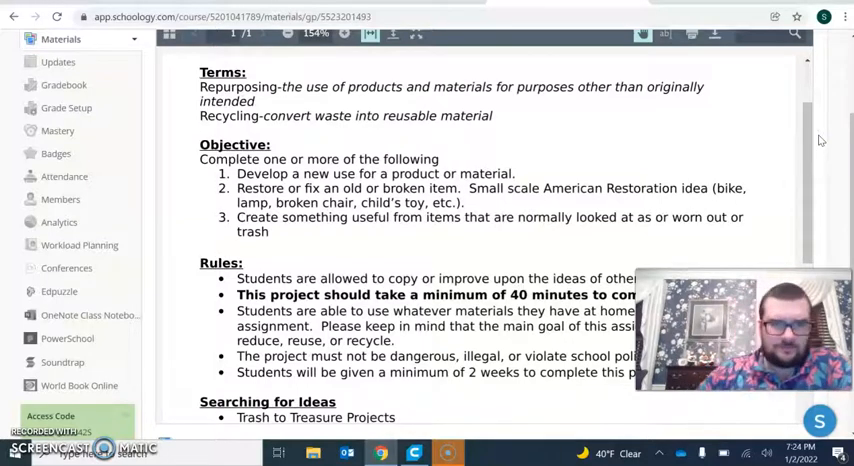
scroll(down, 3)
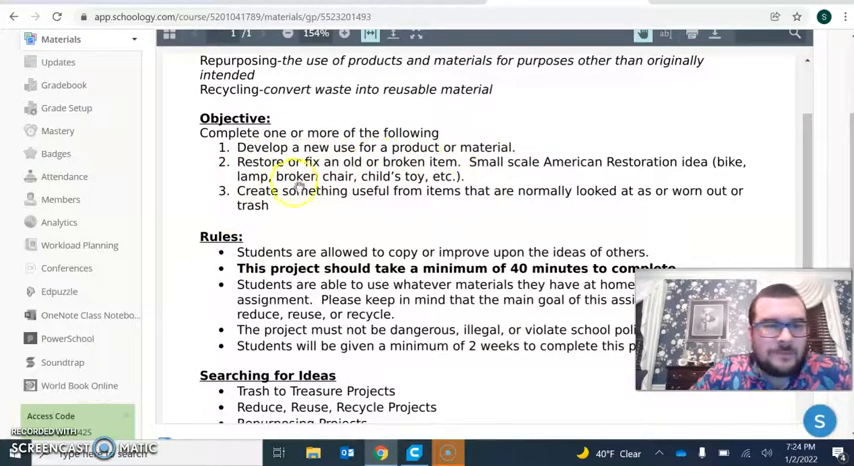
mouse_move(518, 203)
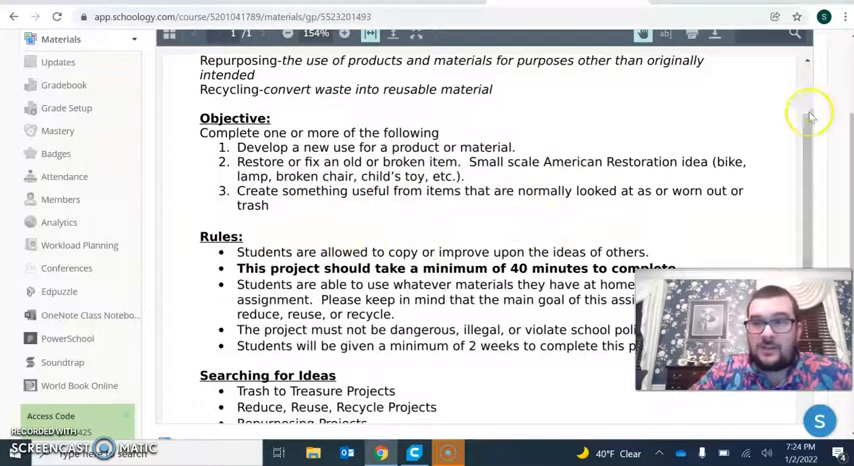
scroll(down, 3)
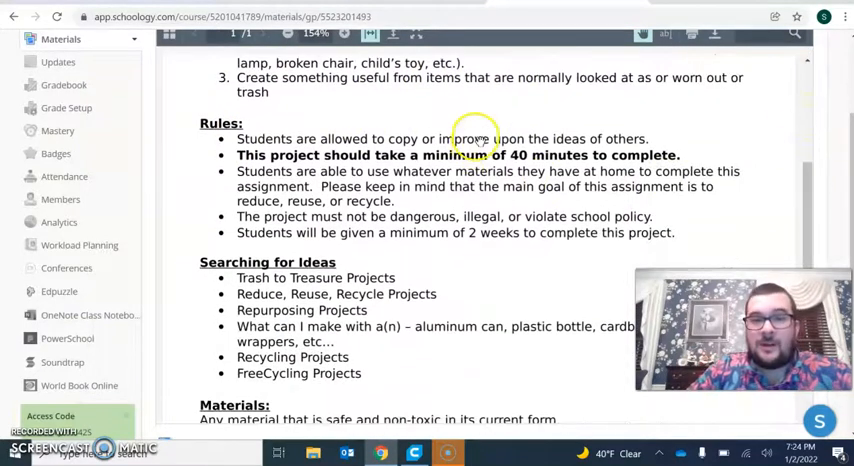
mouse_move(528, 142)
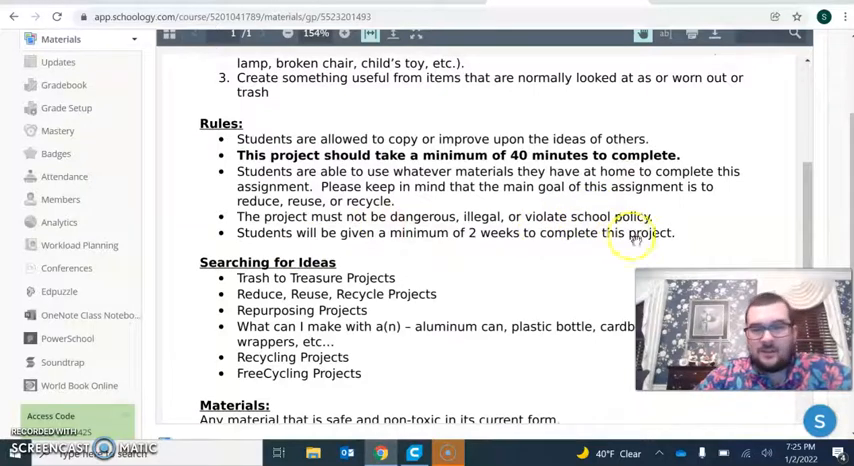
mouse_move(467, 232)
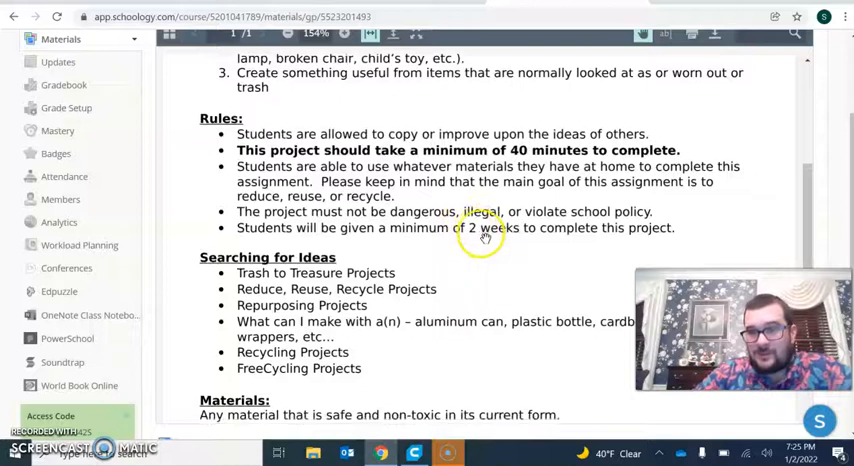
scroll(down, 3)
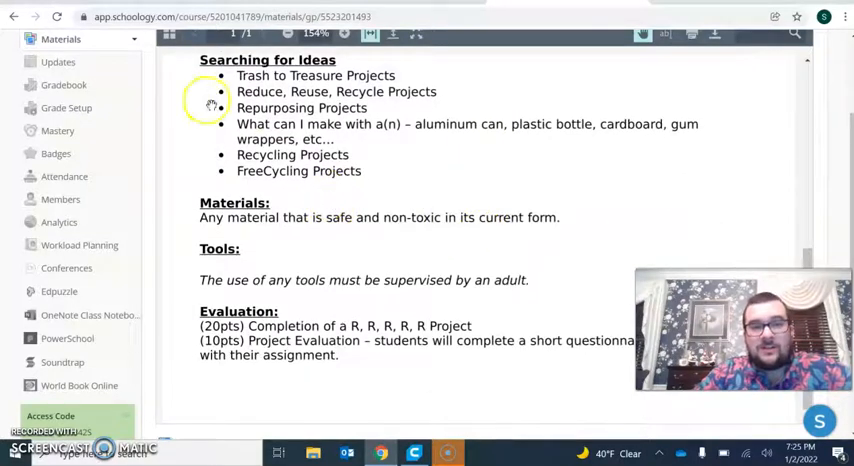
mouse_move(333, 91)
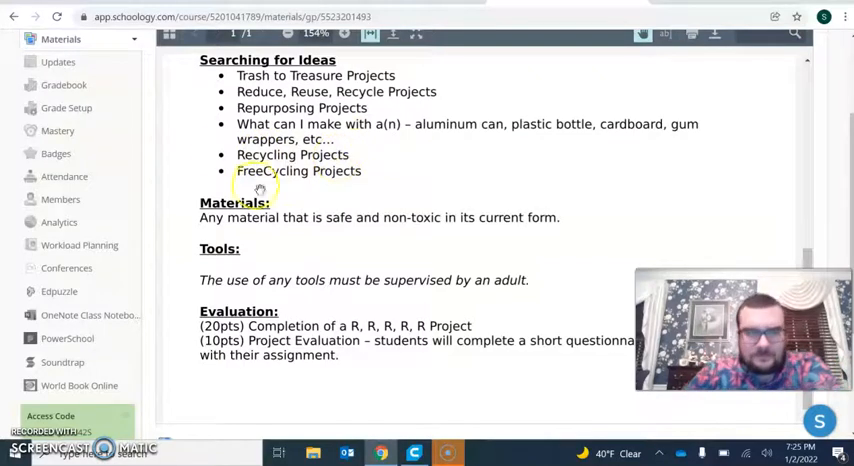
mouse_move(347, 225)
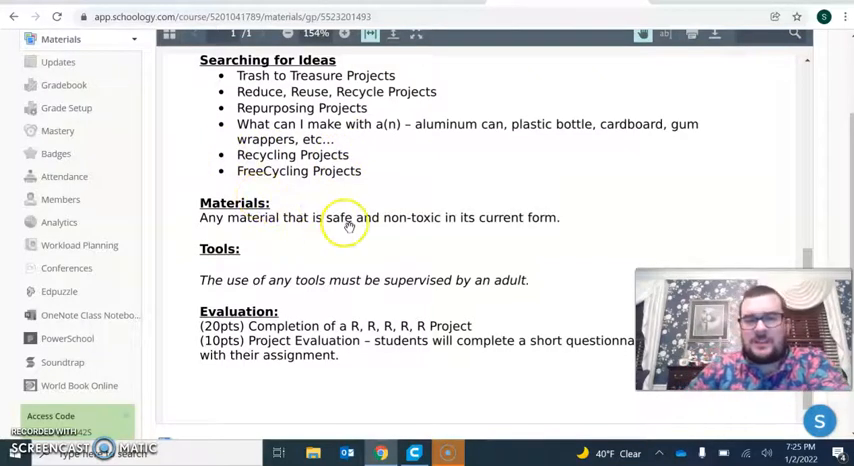
mouse_move(470, 218)
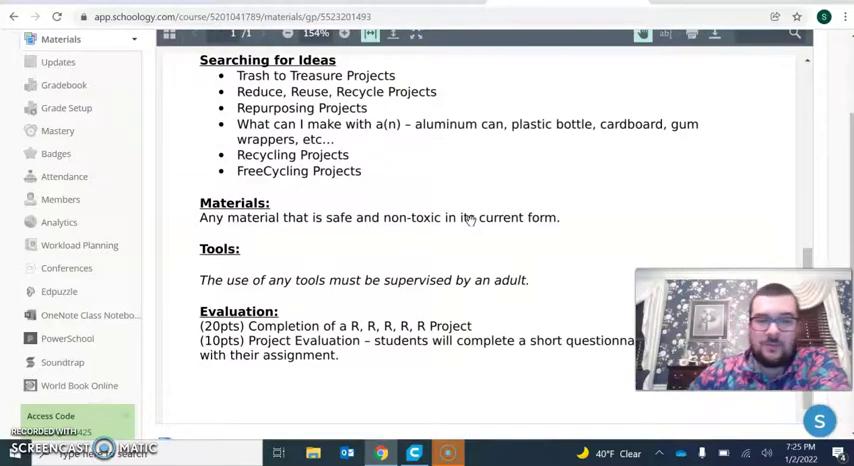
scroll(up, 3)
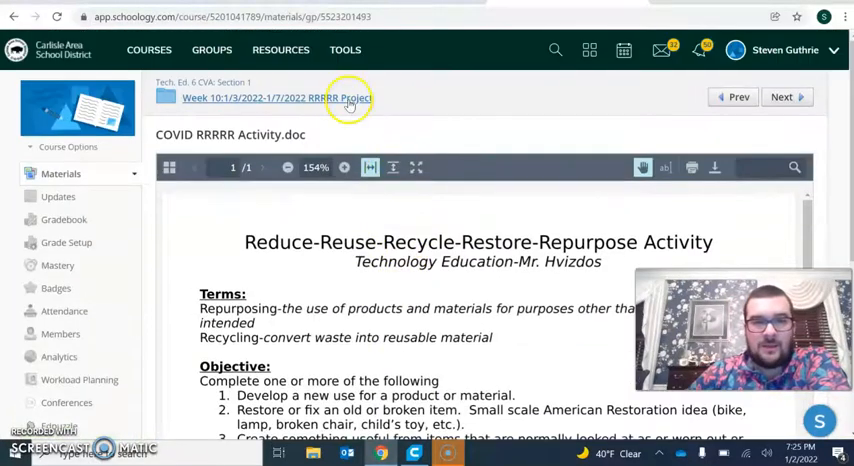
Return to the Week 10 RRRRR Project folder and select the Project Examples page.
click(290, 98)
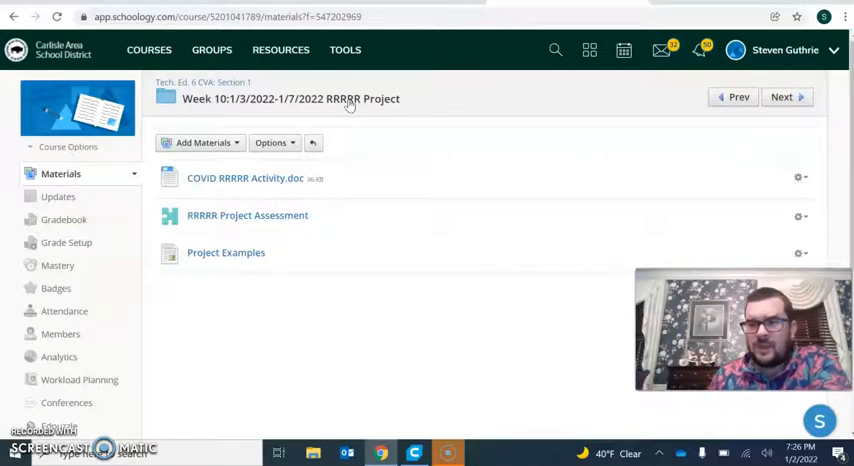
mouse_move(313, 357)
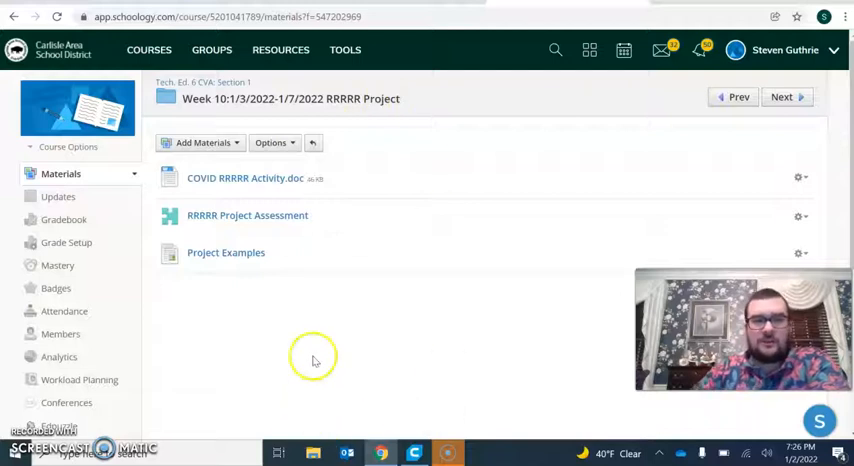
click(226, 252)
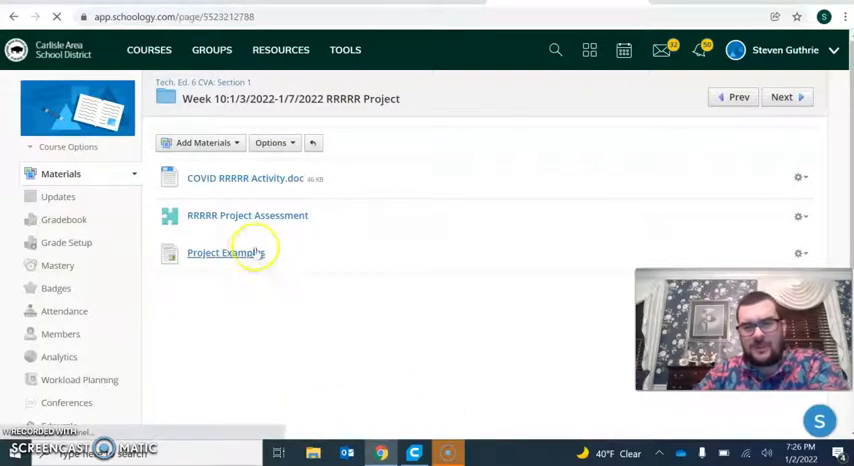
Scroll through the Project Examples photos down to the wind chime, then back up.
click(225, 252)
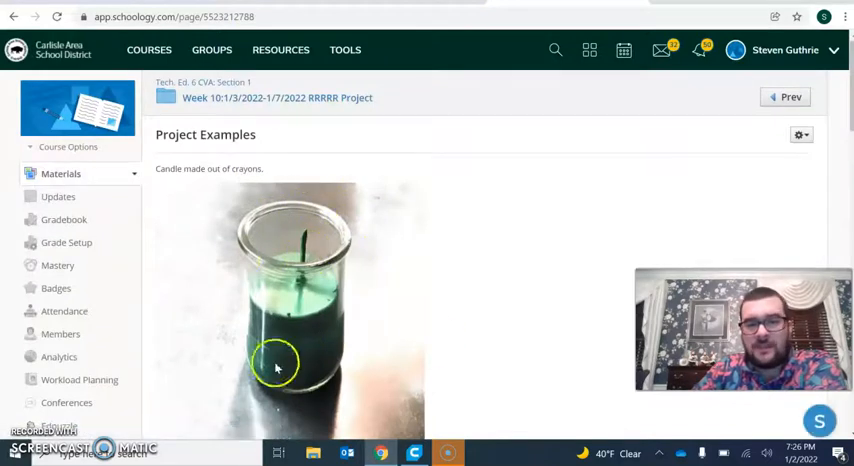
scroll(down, 3)
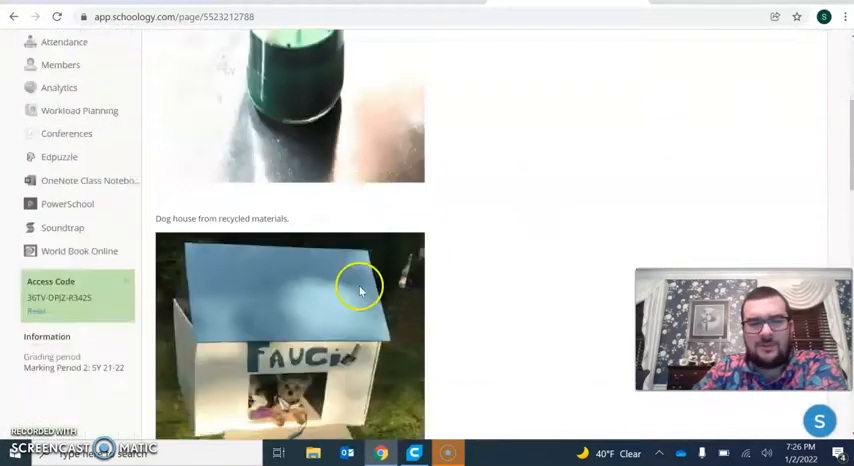
scroll(down, 3)
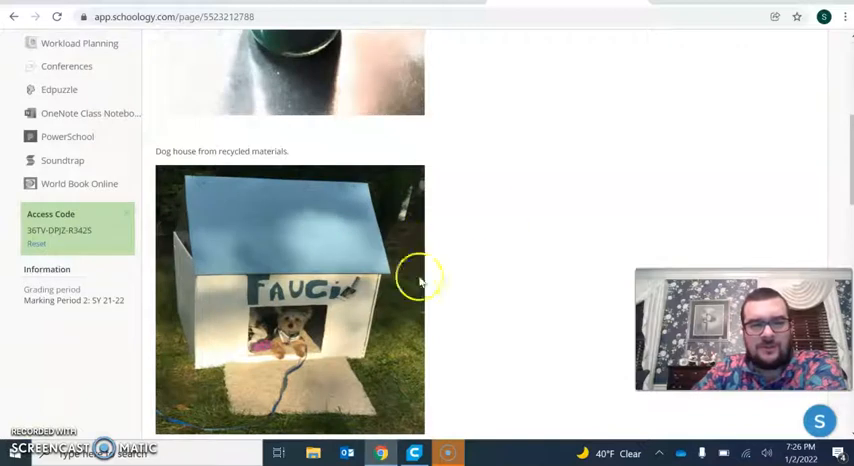
mouse_move(432, 305)
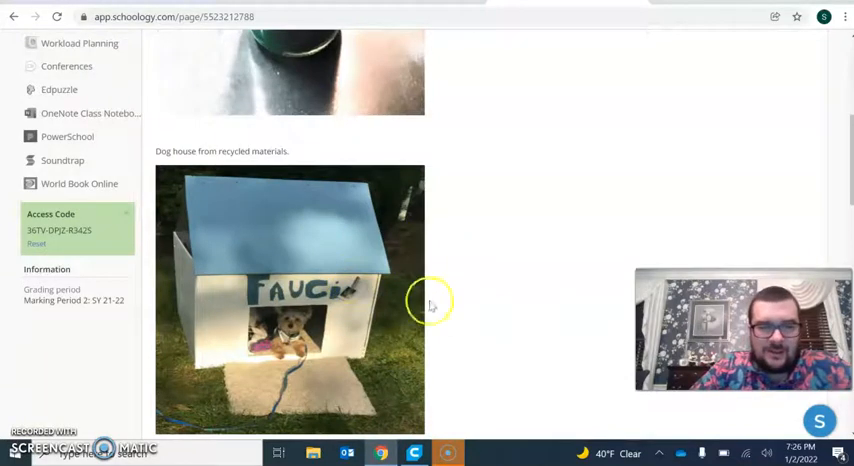
scroll(down, 3)
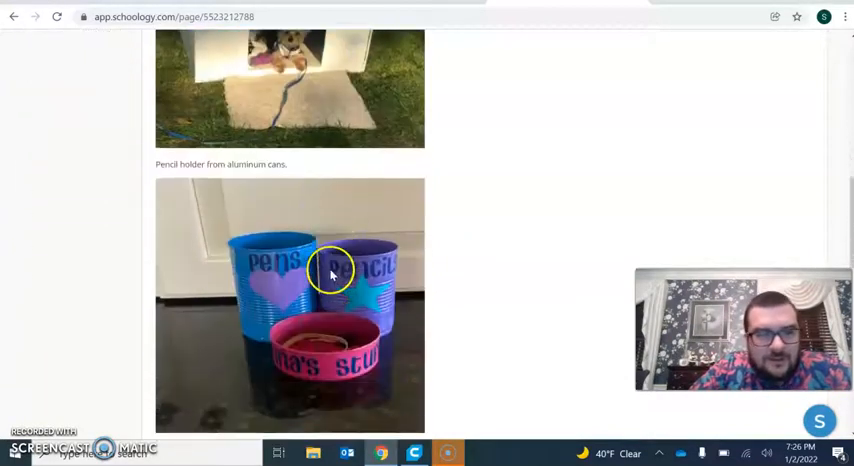
scroll(down, 3)
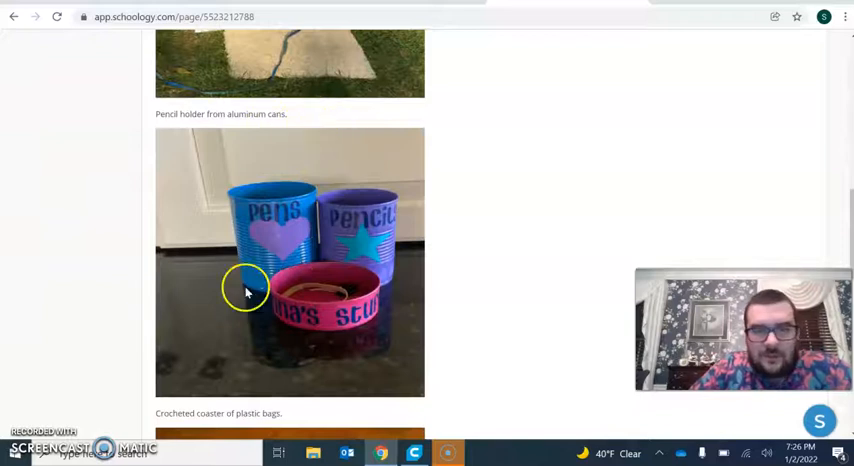
mouse_move(300, 290)
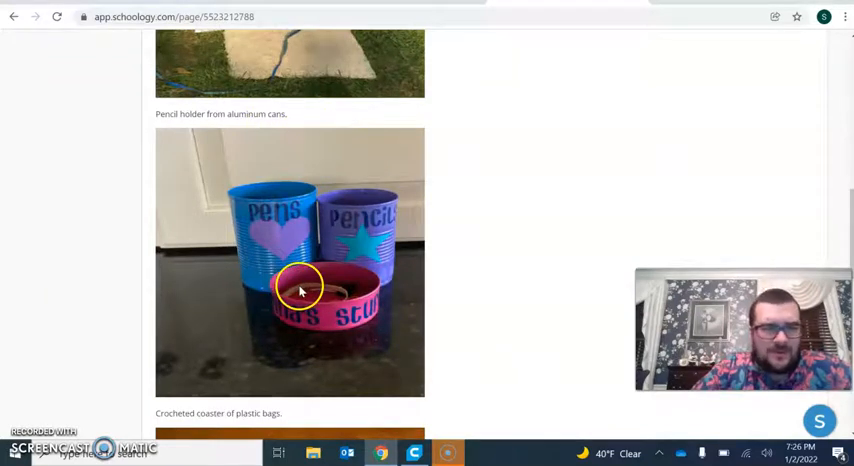
mouse_move(395, 325)
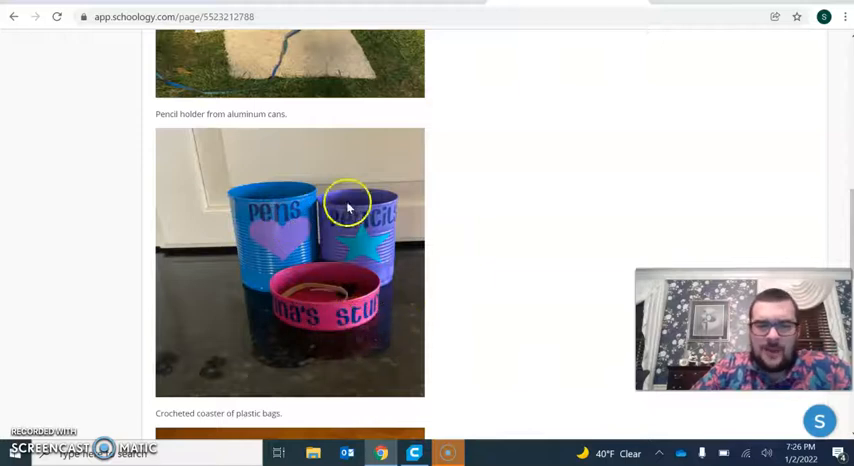
mouse_move(288, 315)
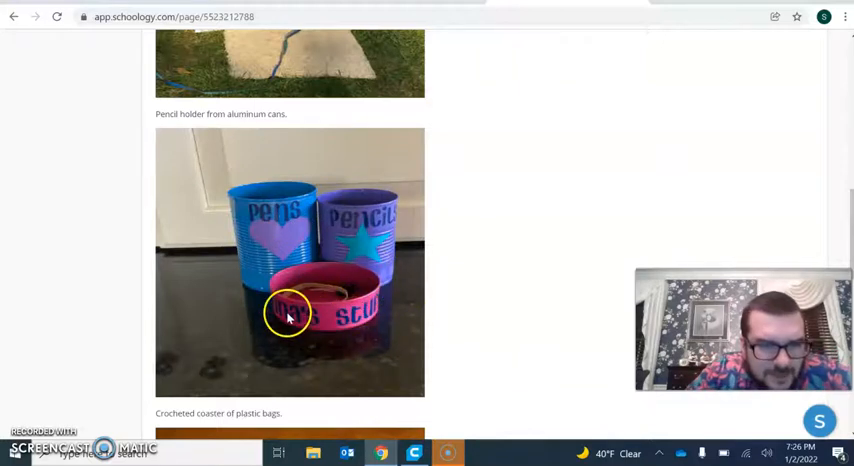
scroll(down, 3)
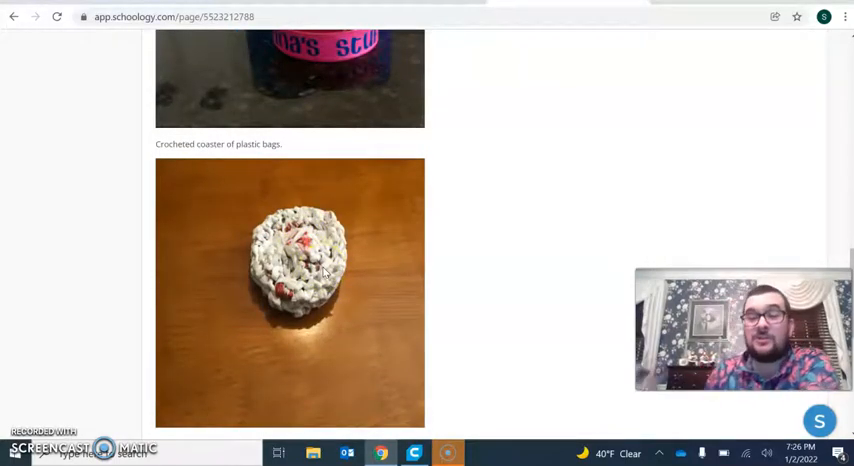
scroll(down, 3)
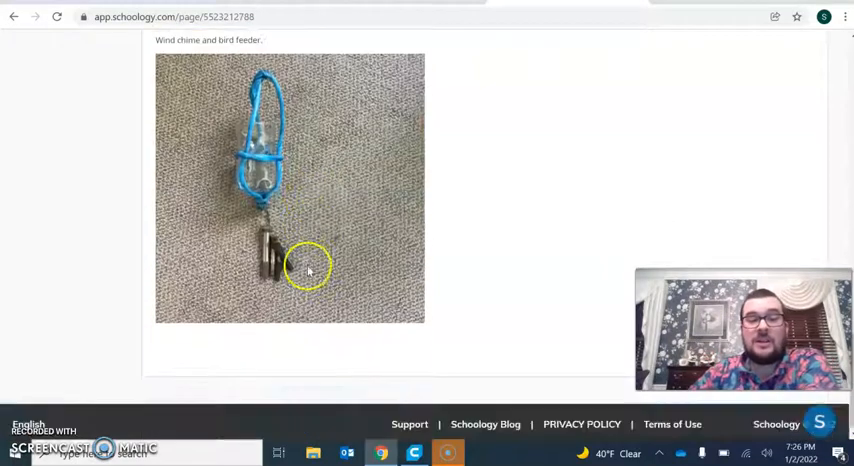
scroll(up, 3)
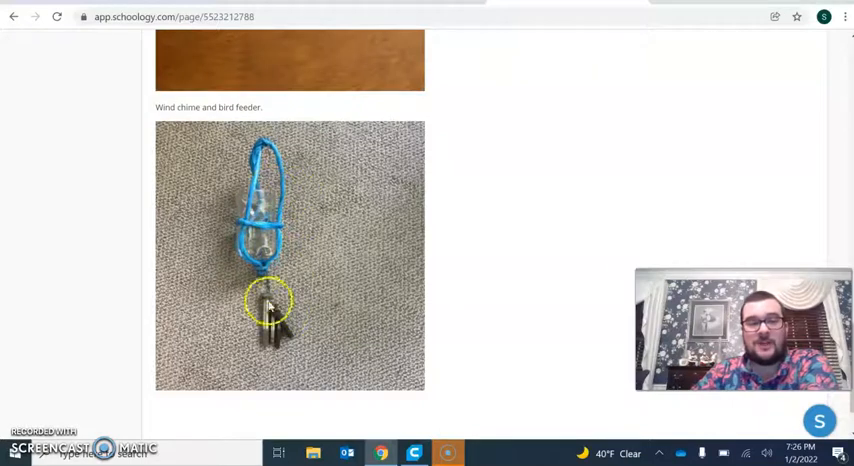
mouse_move(222, 315)
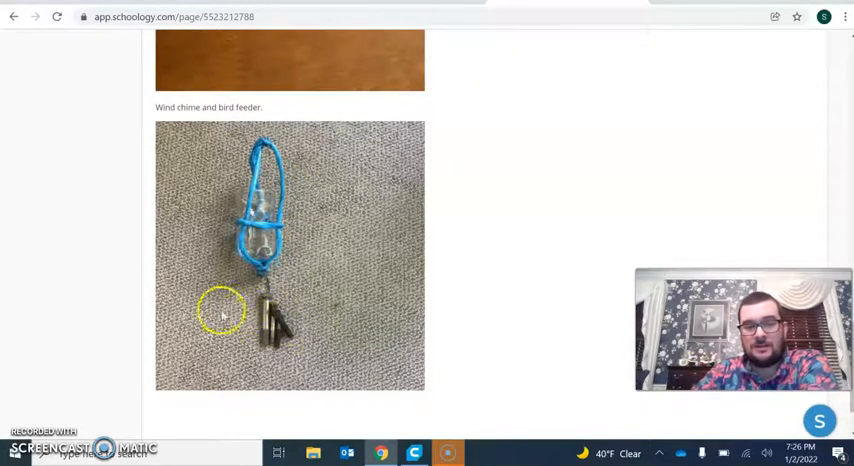
scroll(down, 3)
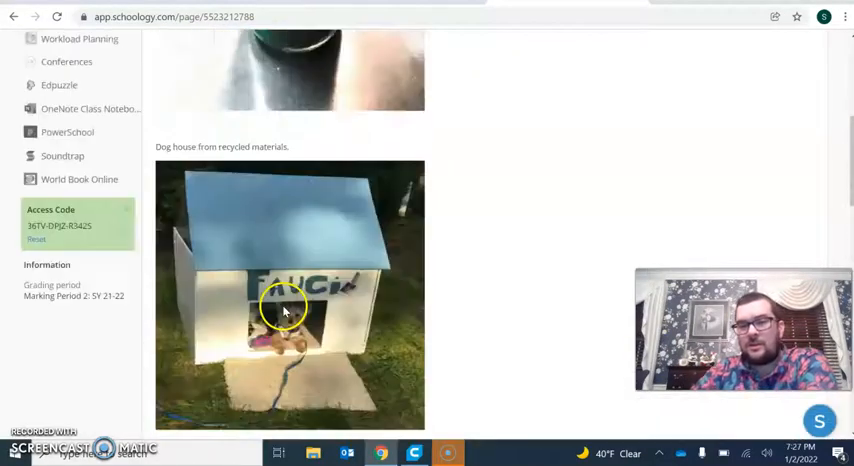
scroll(up, 3)
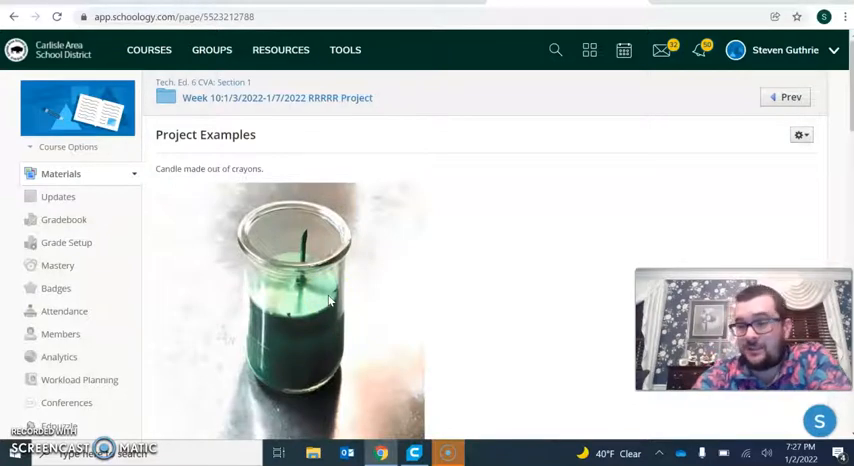
mouse_move(330, 113)
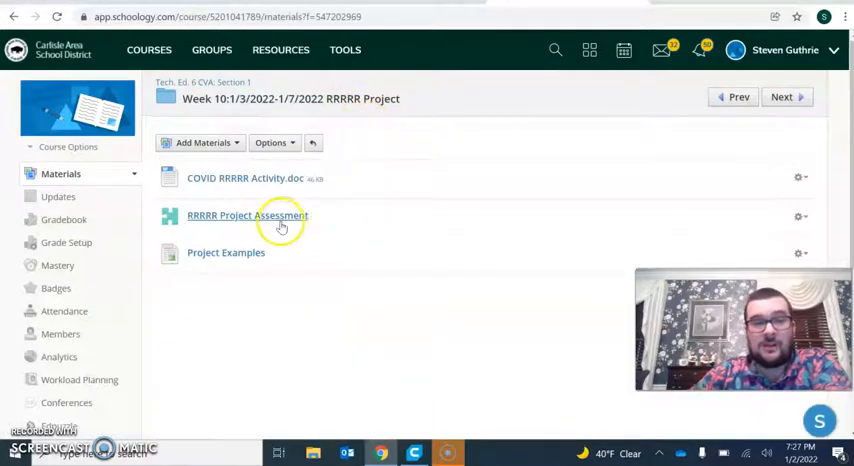
Open RRRRR Project Assessment and review its three 60-point questions, including the photo upload.
click(247, 215)
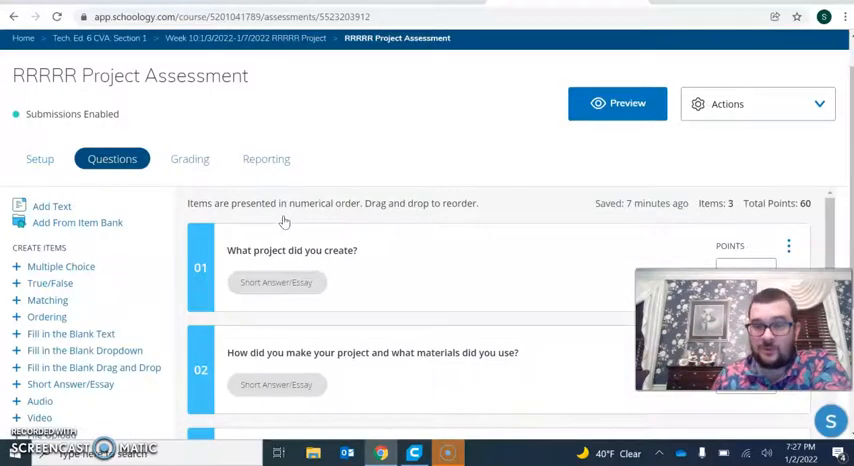
mouse_move(385, 247)
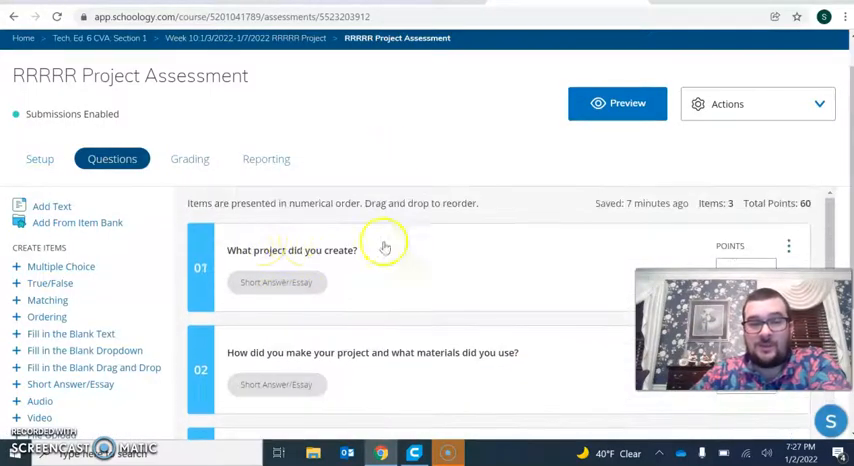
mouse_move(371, 254)
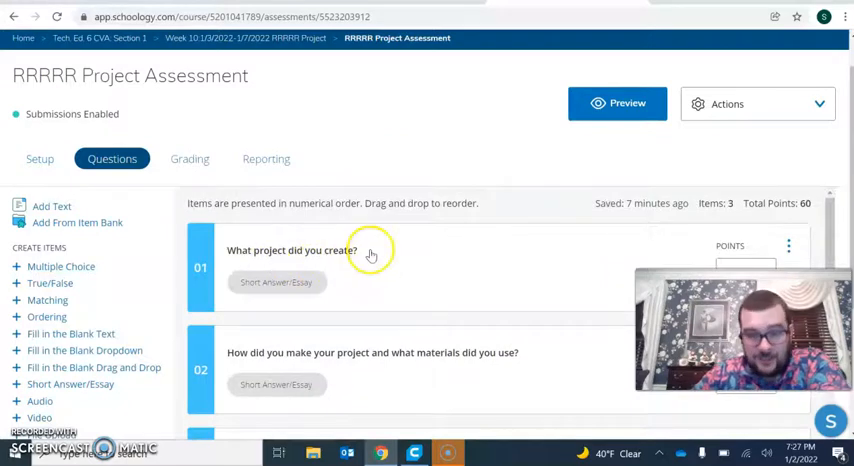
scroll(down, 3)
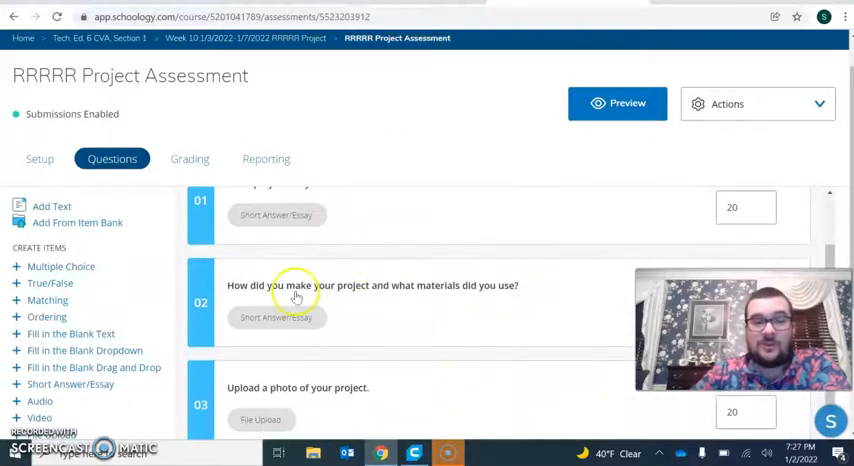
mouse_move(275, 293)
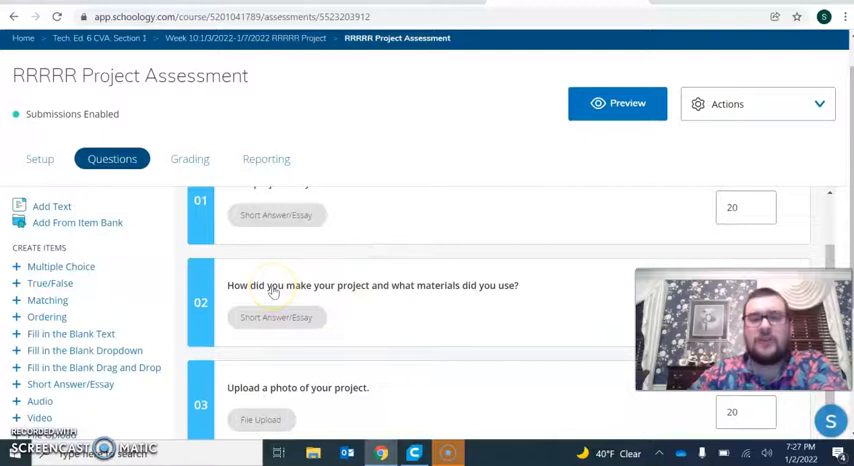
mouse_move(355, 278)
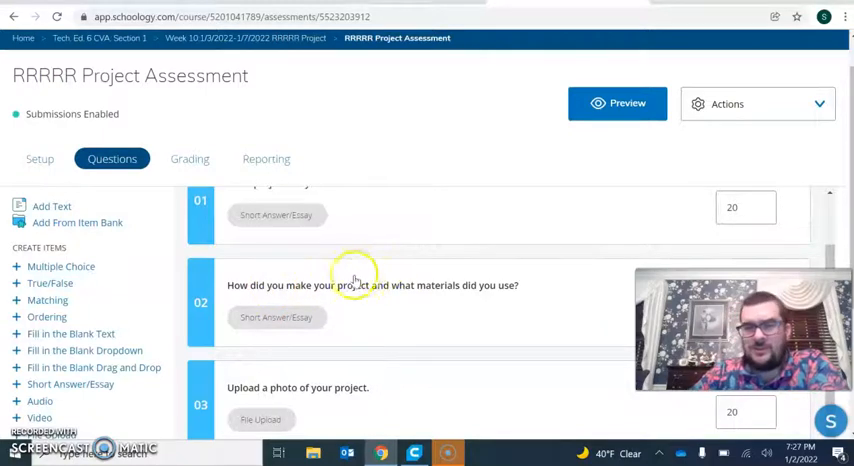
mouse_move(343, 256)
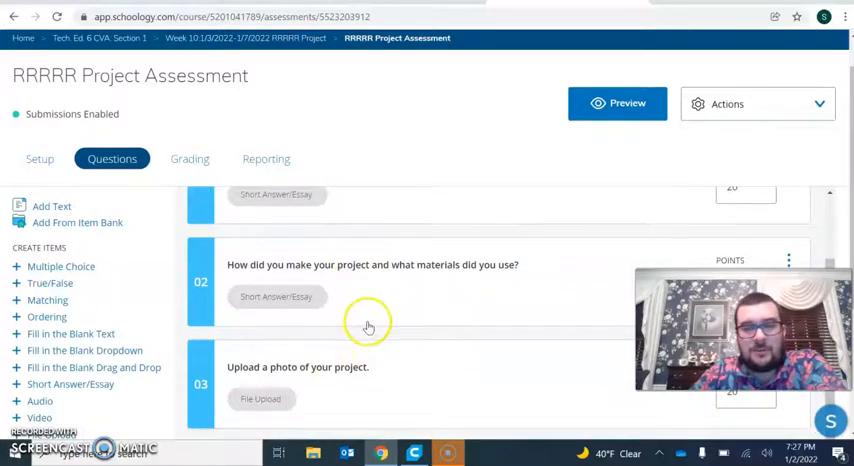
mouse_move(504, 337)
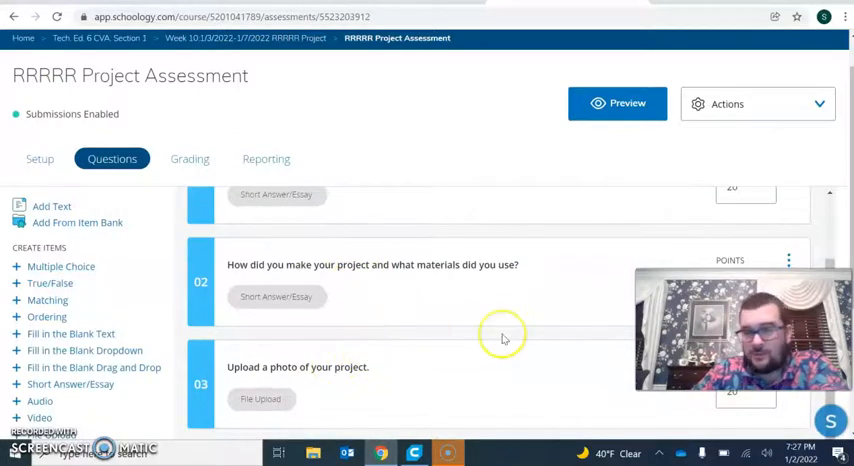
scroll(up, 3)
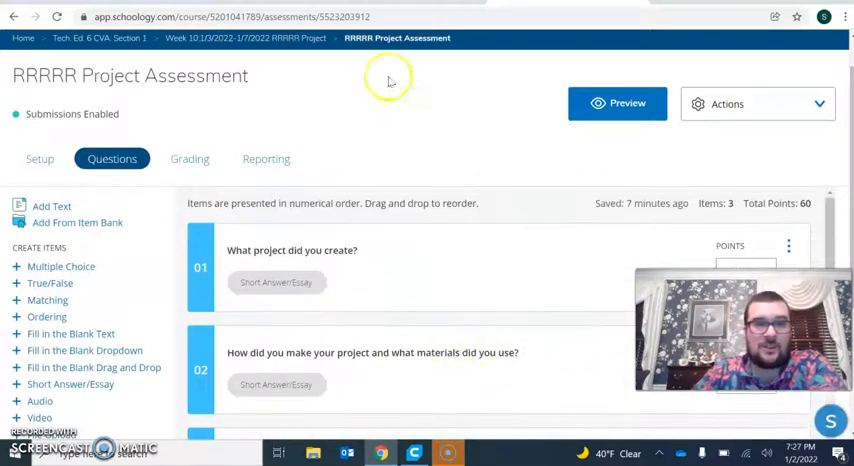